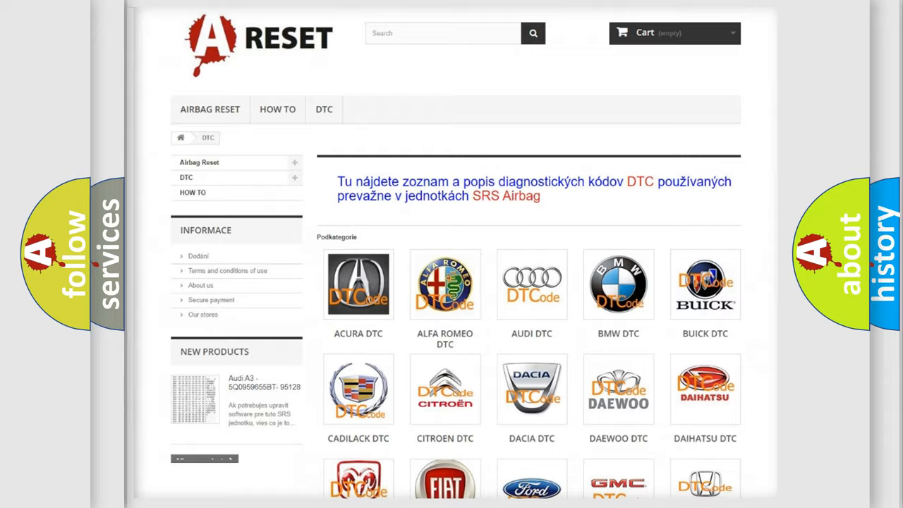
pyautogui.scroll(-3)
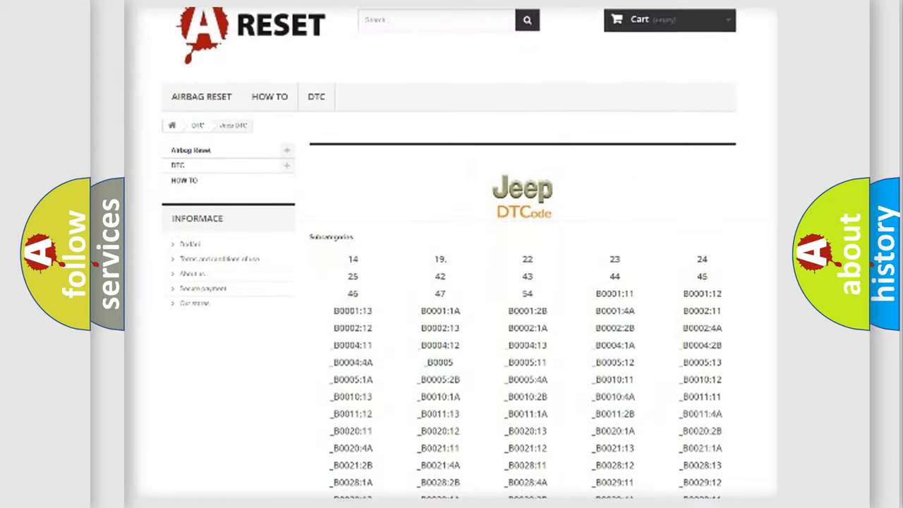
pyautogui.scroll(-3)
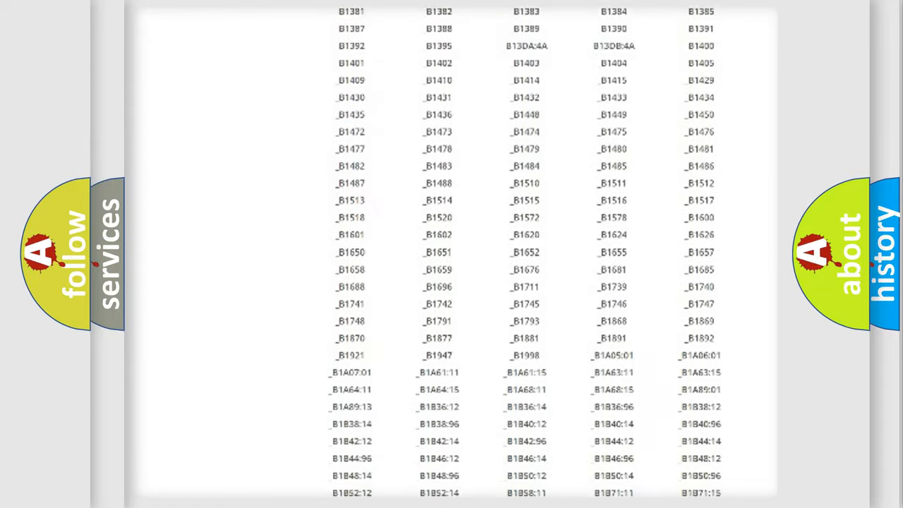